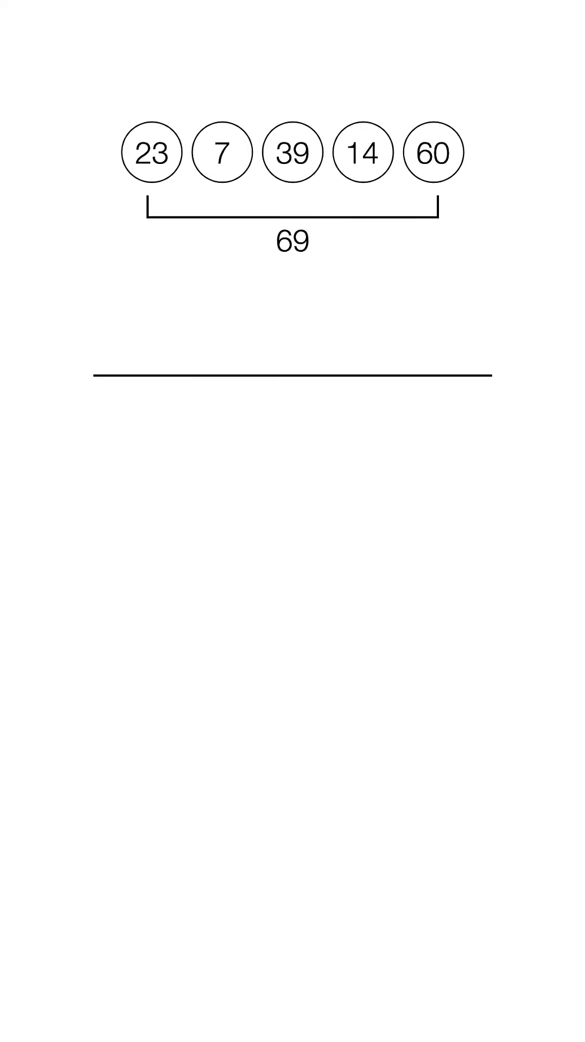
Step: Label 'Balls Available to' and write the fraction 5 x 4 x 3 x 2 x 1 over 69 x 68 x 67 x 66 x 65
type("Balls Available to")
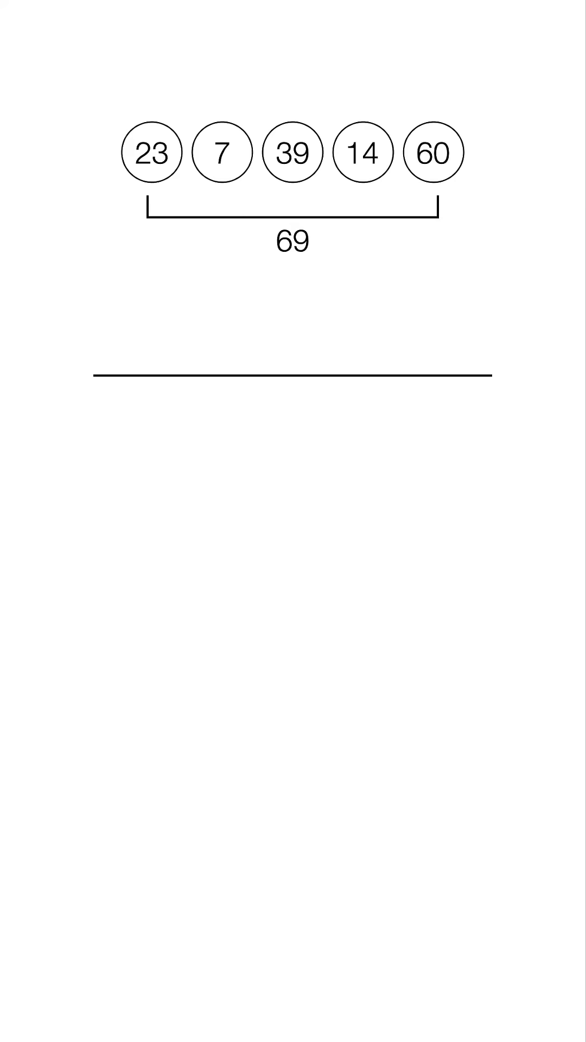
type("5 x 4 x 3 x 2 x 1")
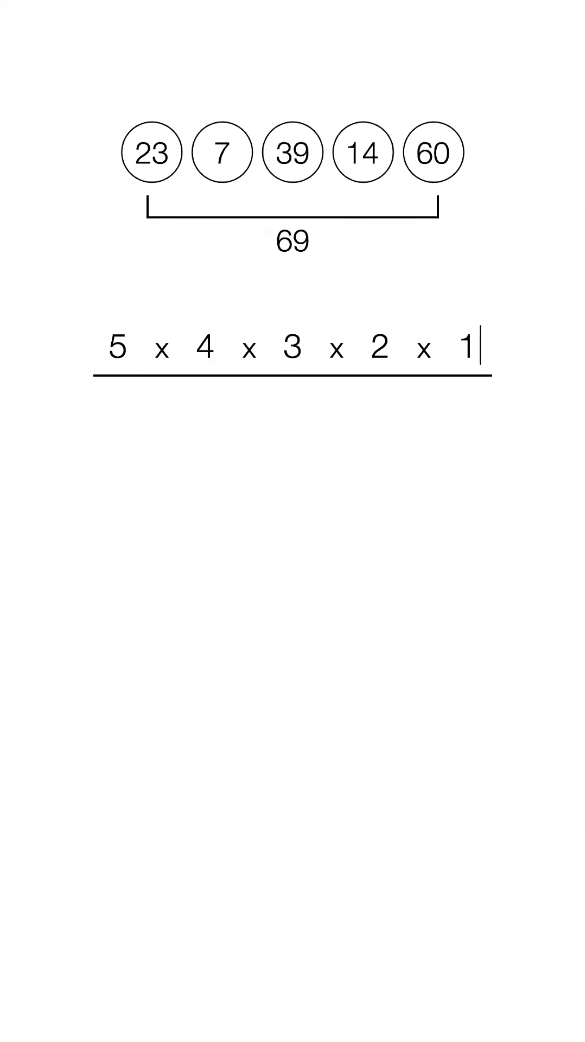
type("69 x 68 x 67 x 66 x 65")
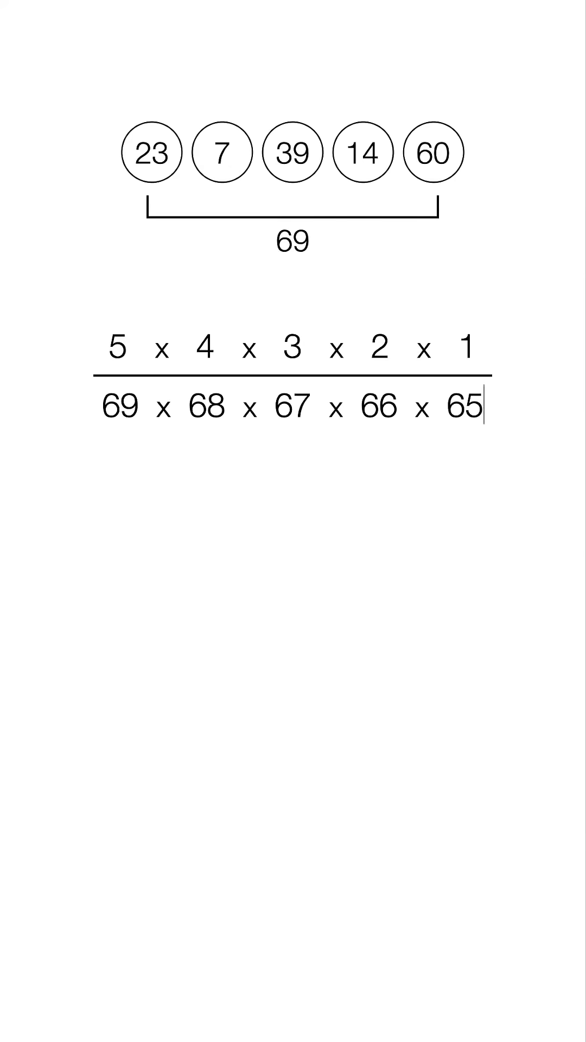
Step: Color balls 23, 7, 39, 14 and 60, outlining 5/69, 4/68, 3/67 and the remaining pairs to match
left_click(152, 152)
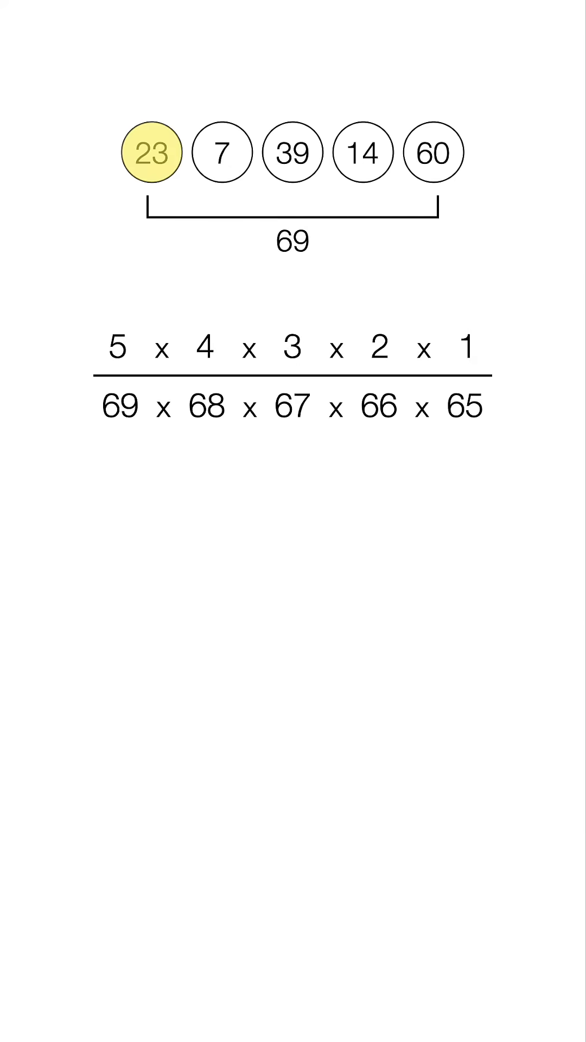
left_click(222, 153)
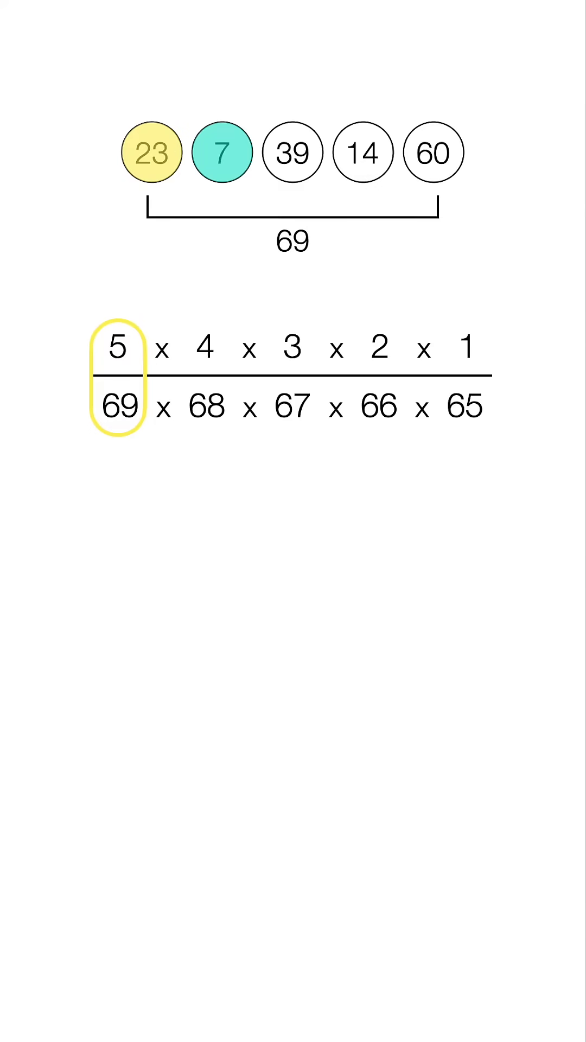
left_click(291, 152)
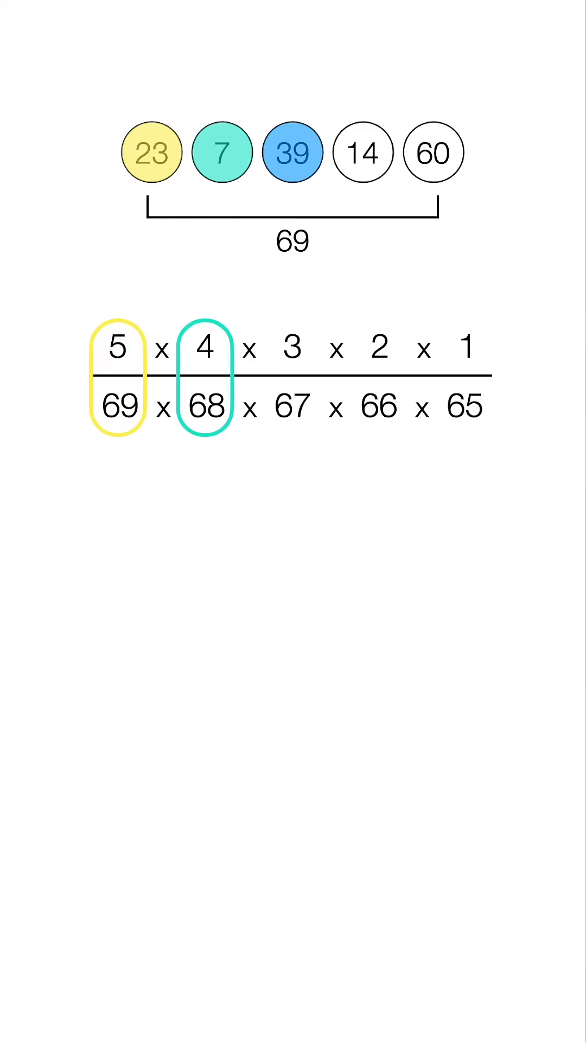
left_click(362, 152)
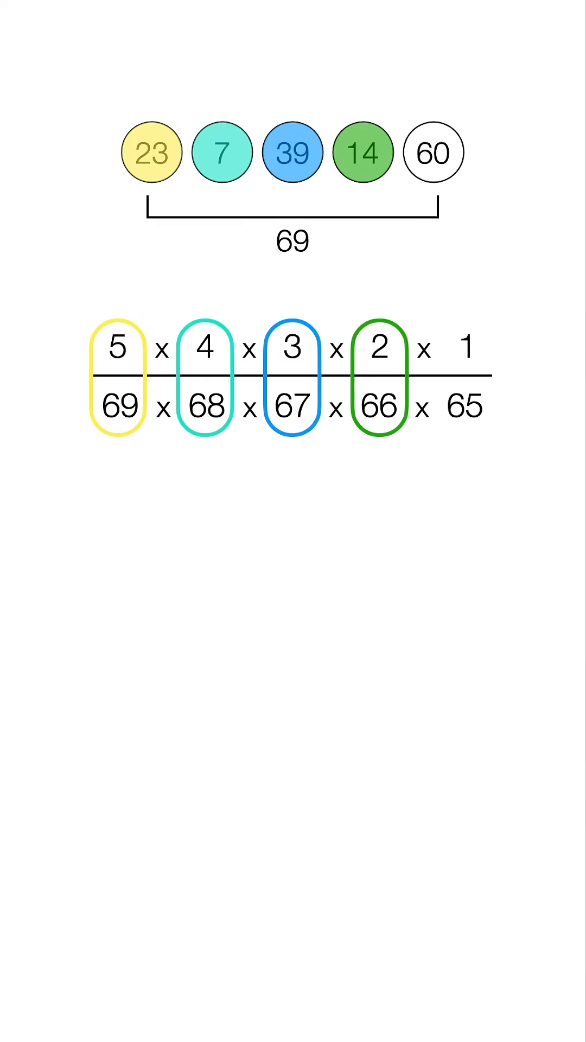
left_click(433, 152)
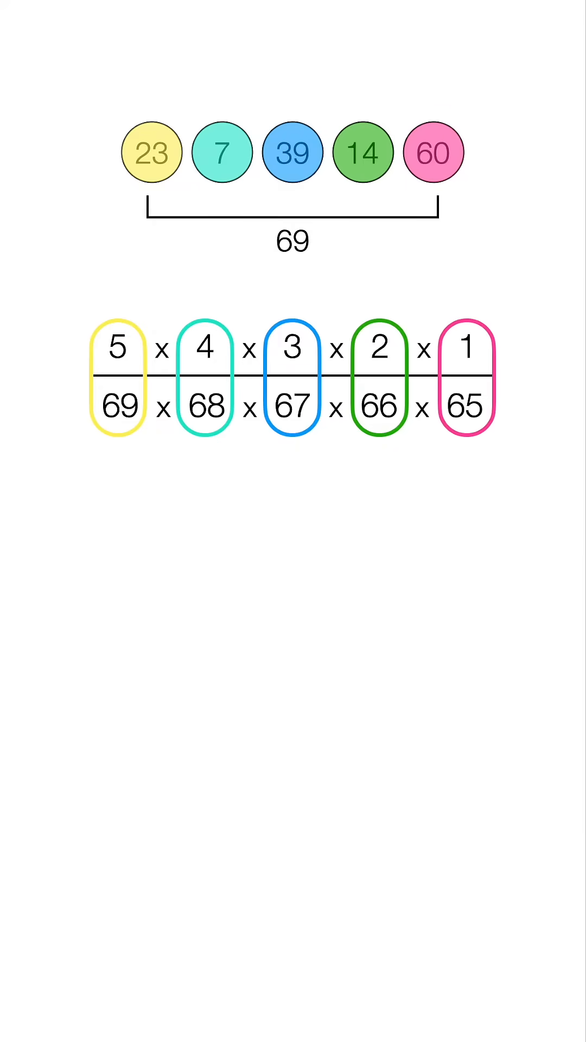